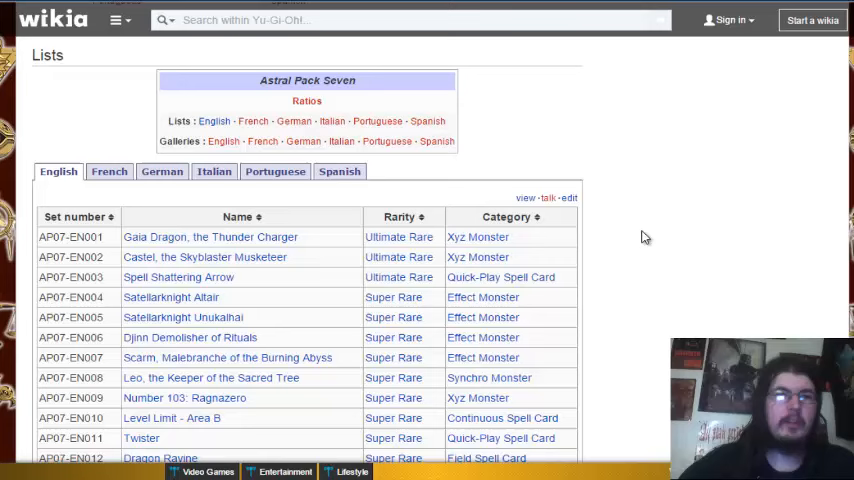
pyautogui.moveTo(636, 256)
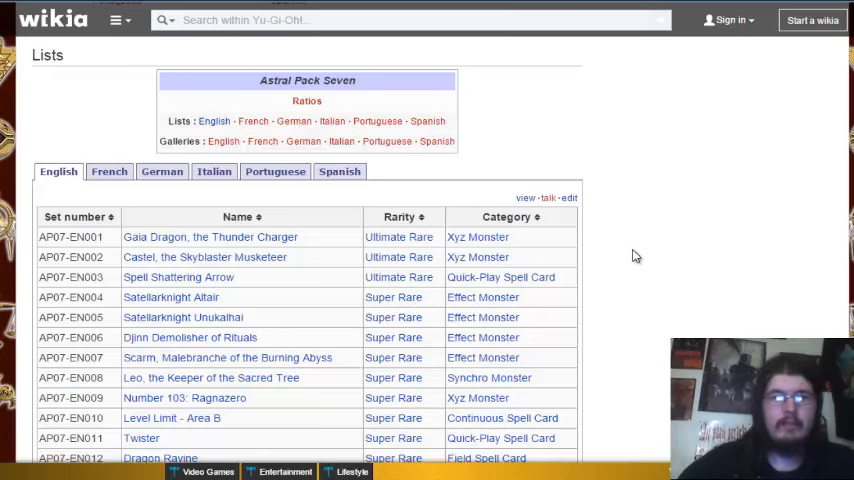
pyautogui.moveTo(544, 160)
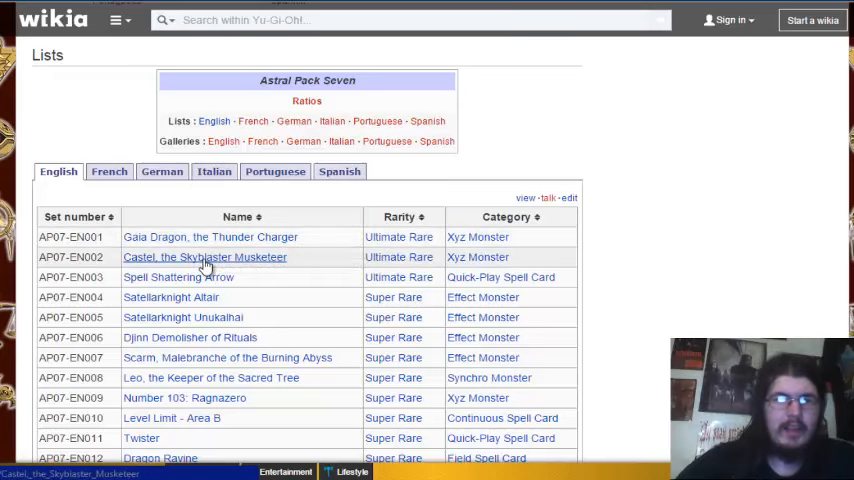
pyautogui.moveTo(204, 256)
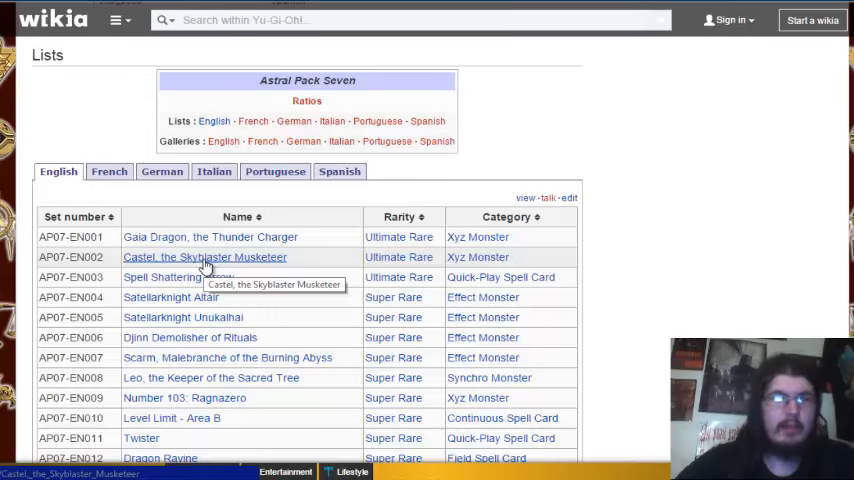
pyautogui.moveTo(192, 276)
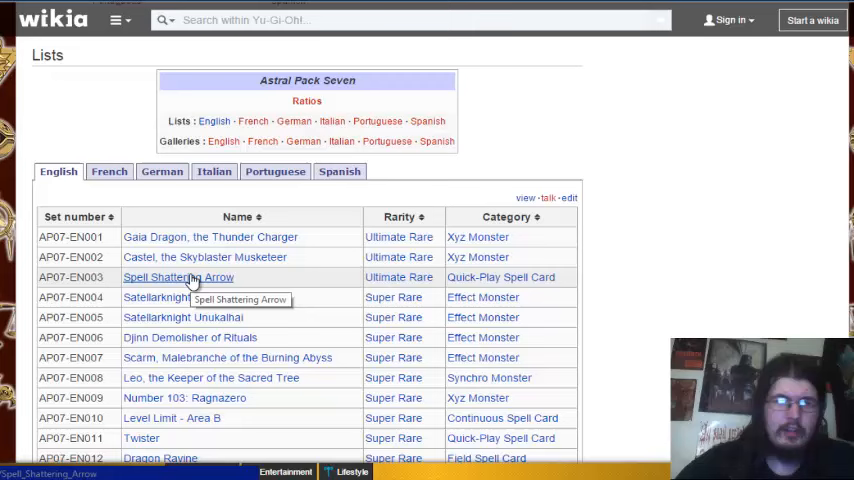
pyautogui.moveTo(172, 296)
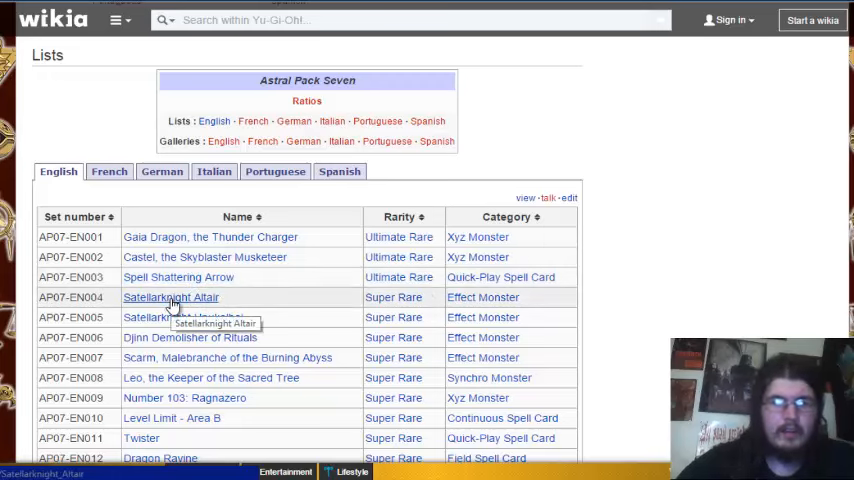
pyautogui.moveTo(188, 324)
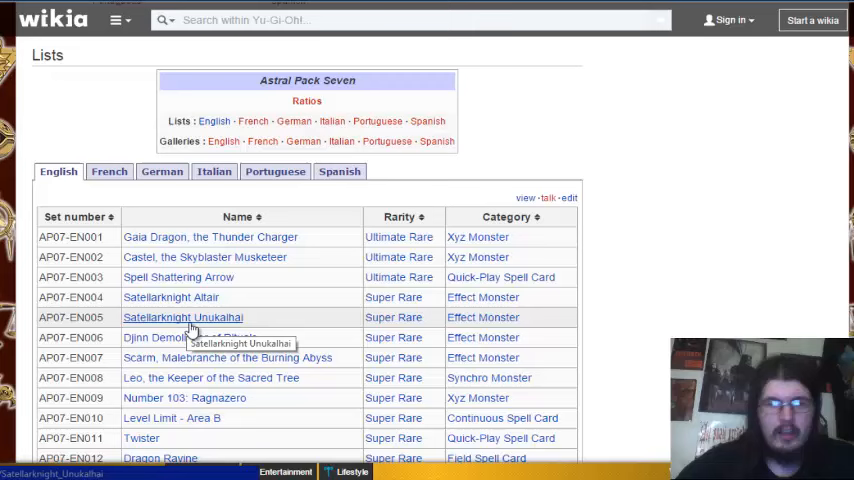
pyautogui.moveTo(190, 336)
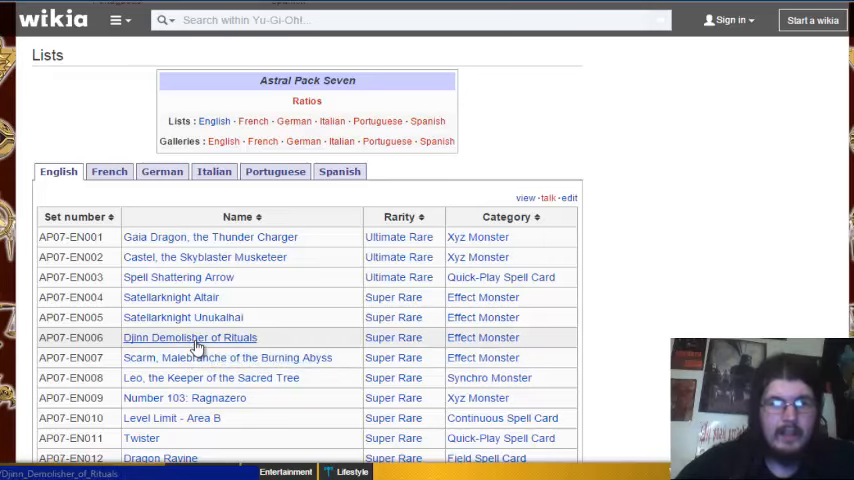
pyautogui.moveTo(198, 356)
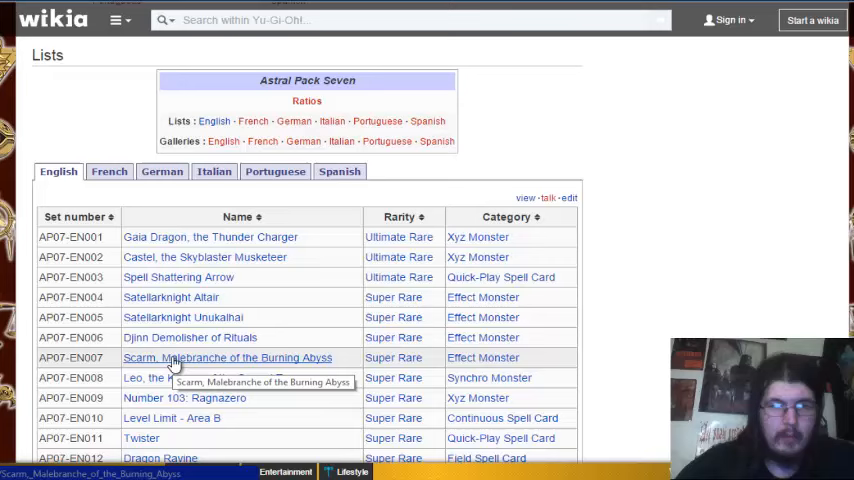
pyautogui.moveTo(180, 384)
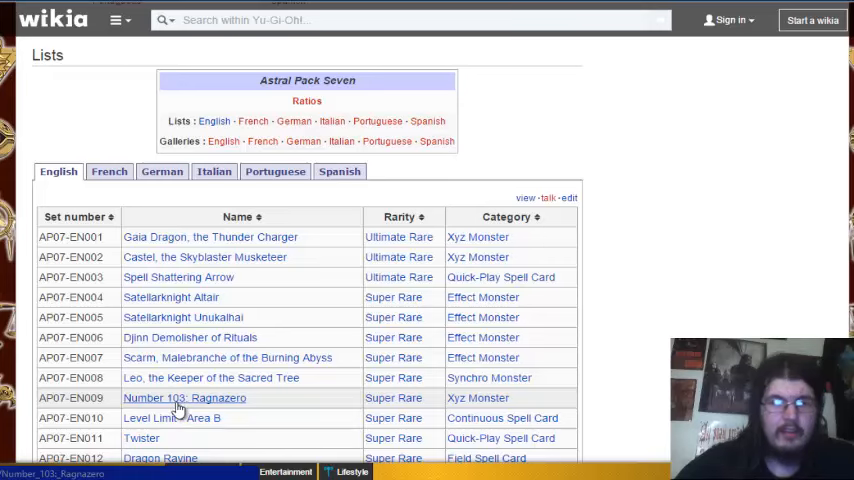
pyautogui.moveTo(184, 398)
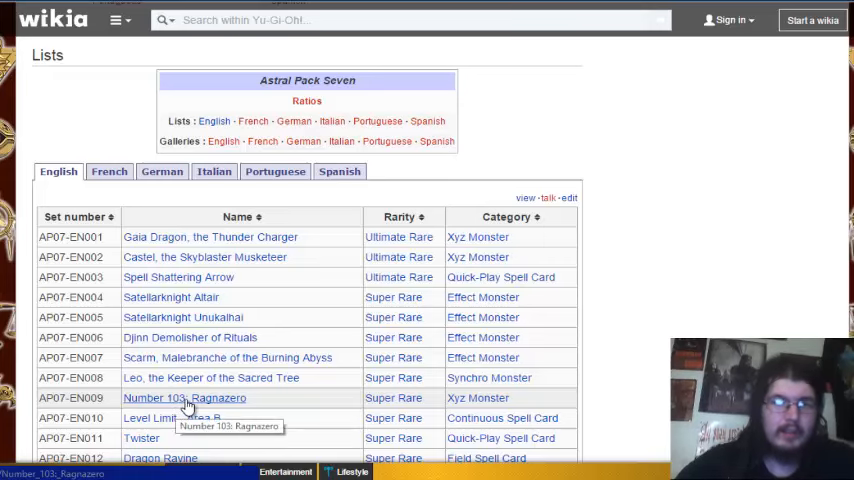
pyautogui.moveTo(172, 418)
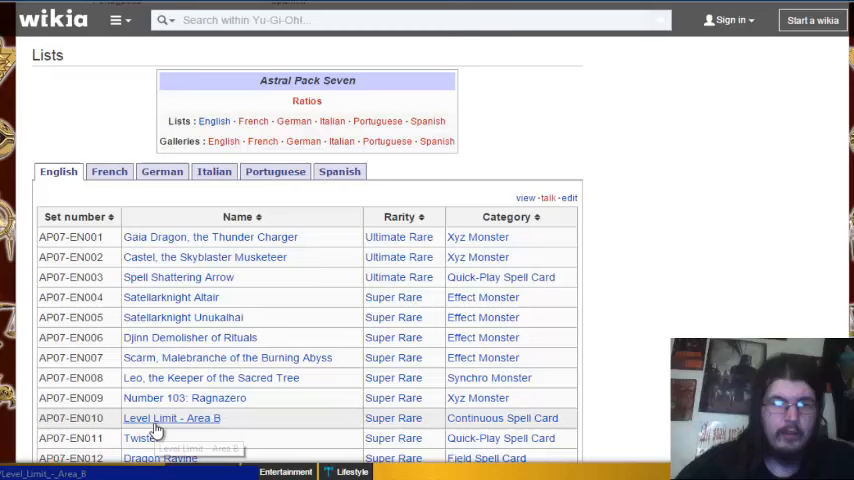
pyautogui.scroll(-3)
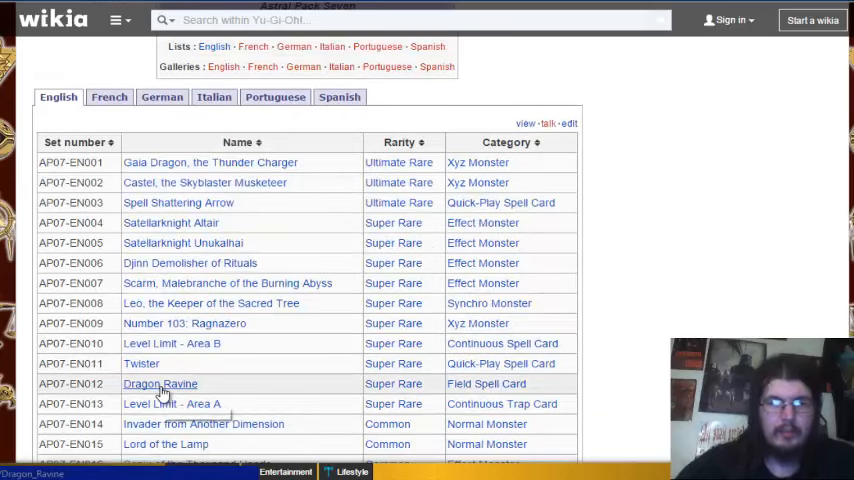
pyautogui.scroll(-3)
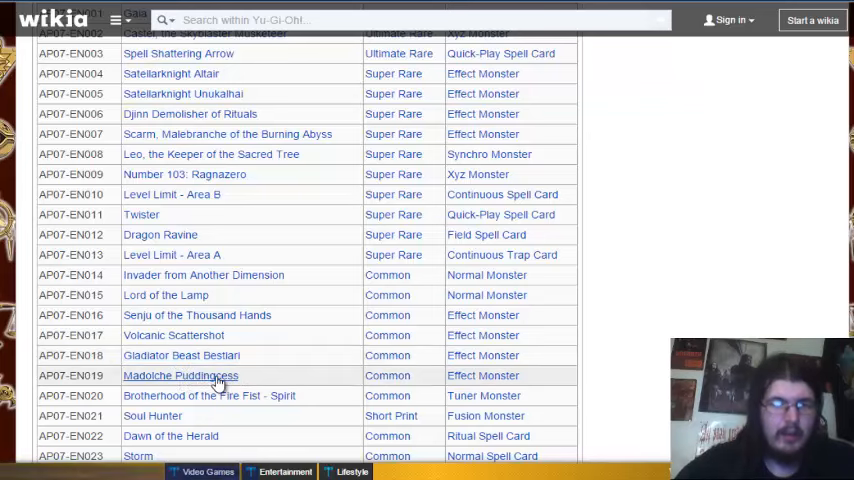
pyautogui.moveTo(210, 400)
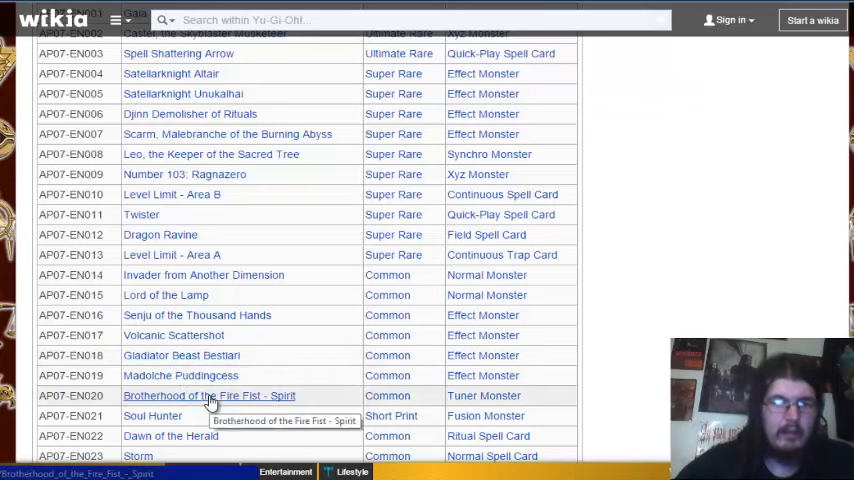
pyautogui.scroll(-3)
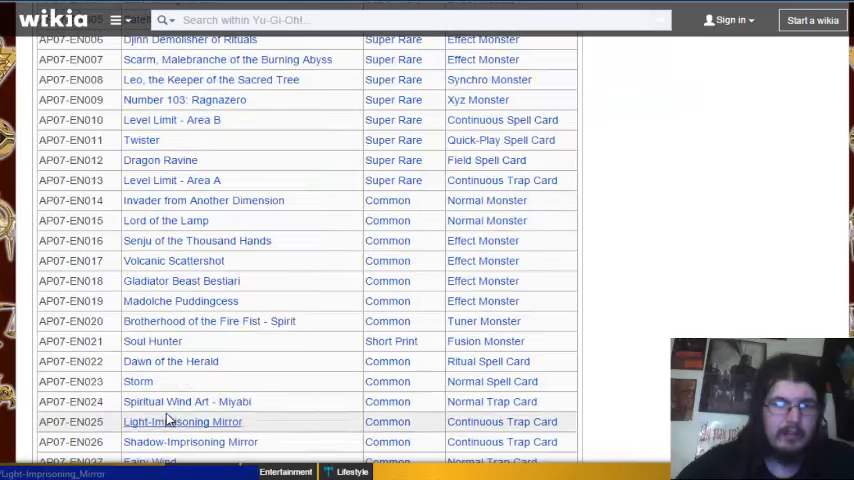
pyautogui.scroll(-3)
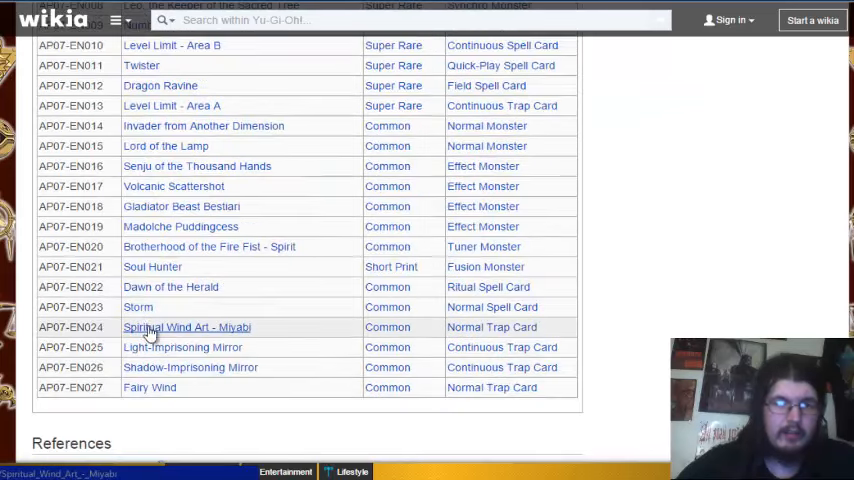
pyautogui.moveTo(168, 352)
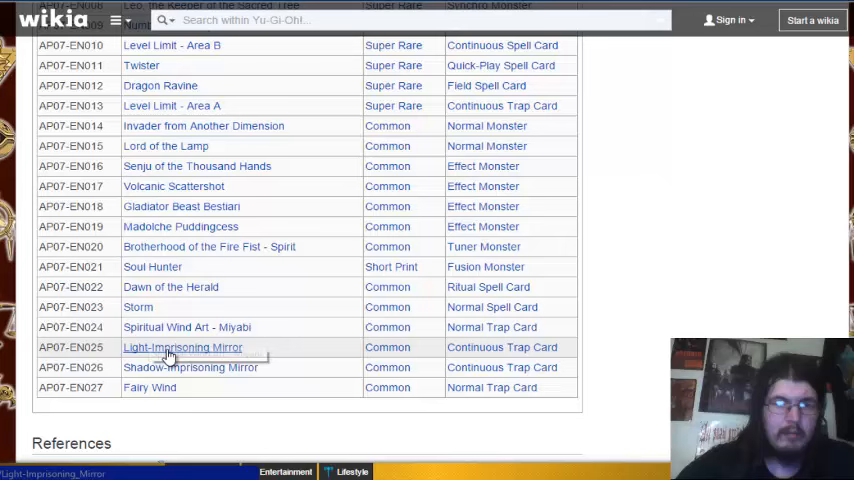
pyautogui.moveTo(168, 376)
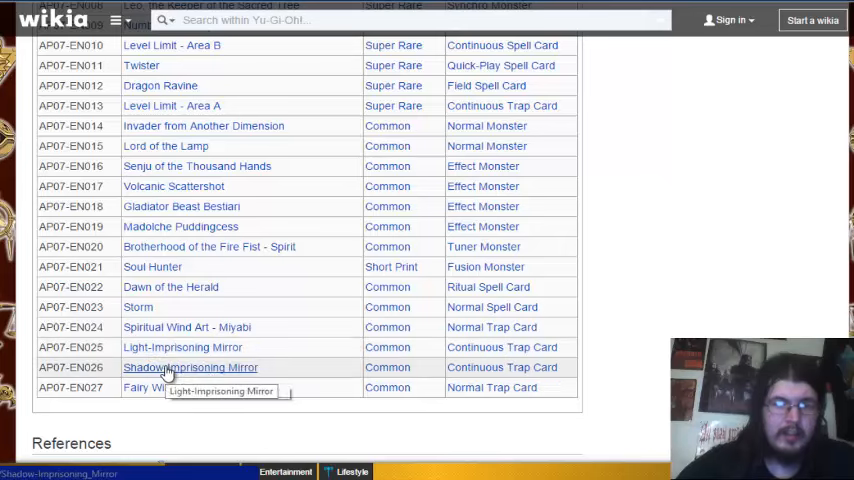
pyautogui.moveTo(150, 388)
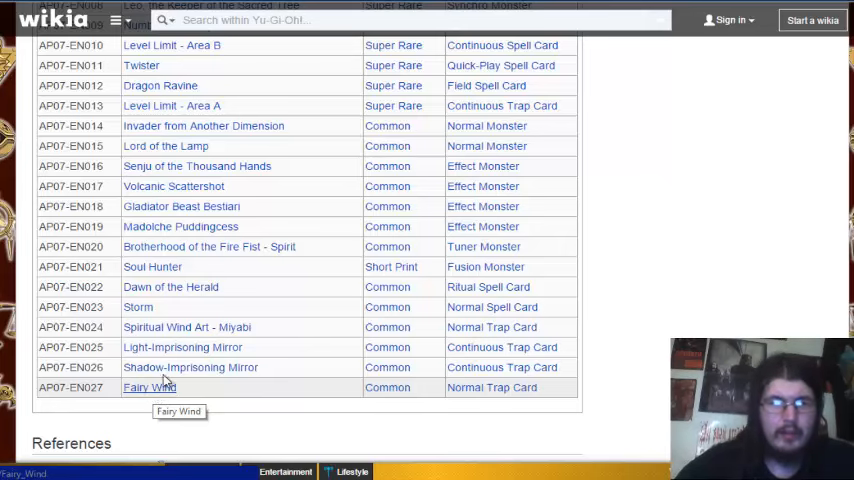
pyautogui.scroll(3)
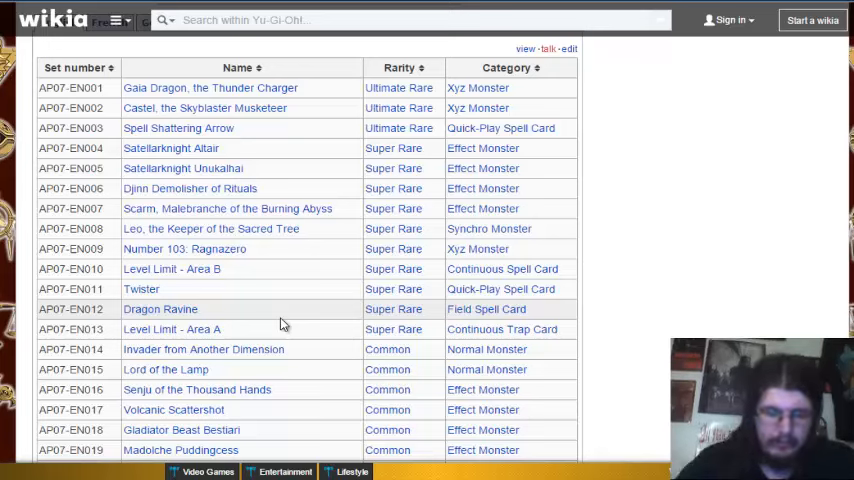
pyautogui.moveTo(276, 324)
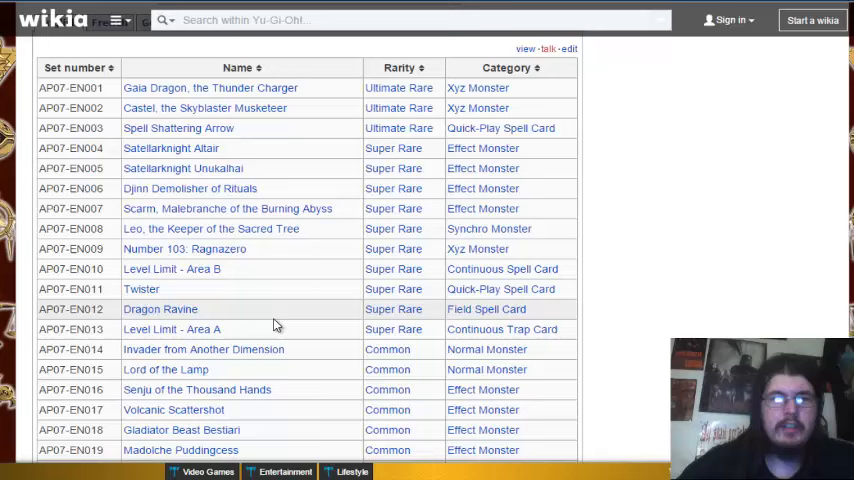
pyautogui.moveTo(124, 328)
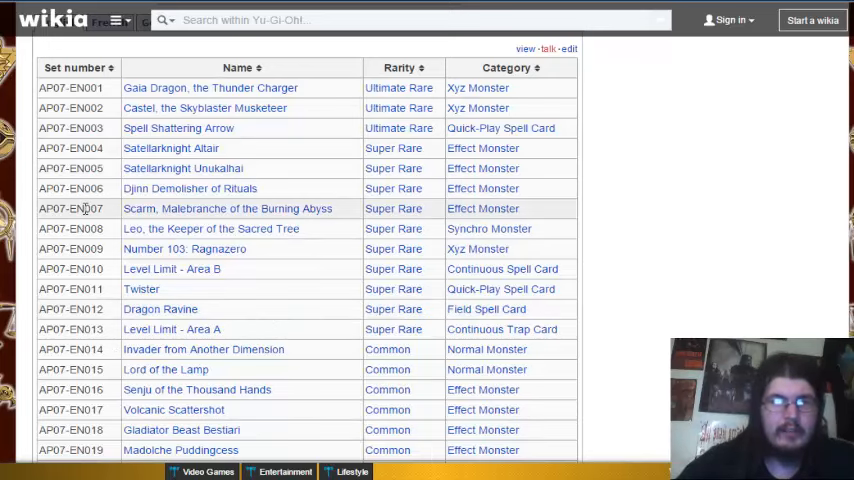
pyautogui.moveTo(168, 110)
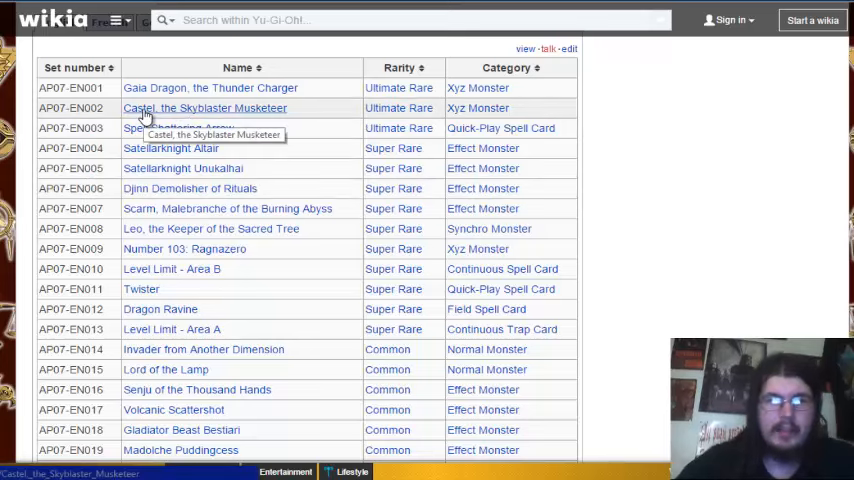
pyautogui.moveTo(636, 278)
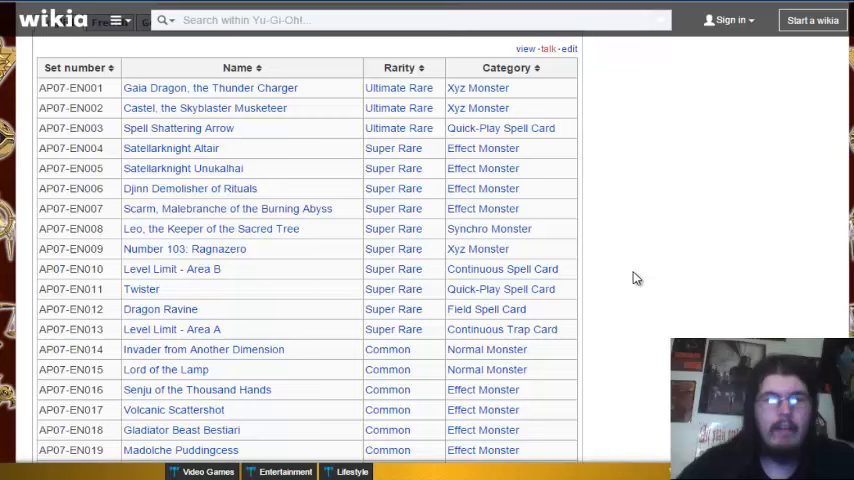
pyautogui.scroll(-3)
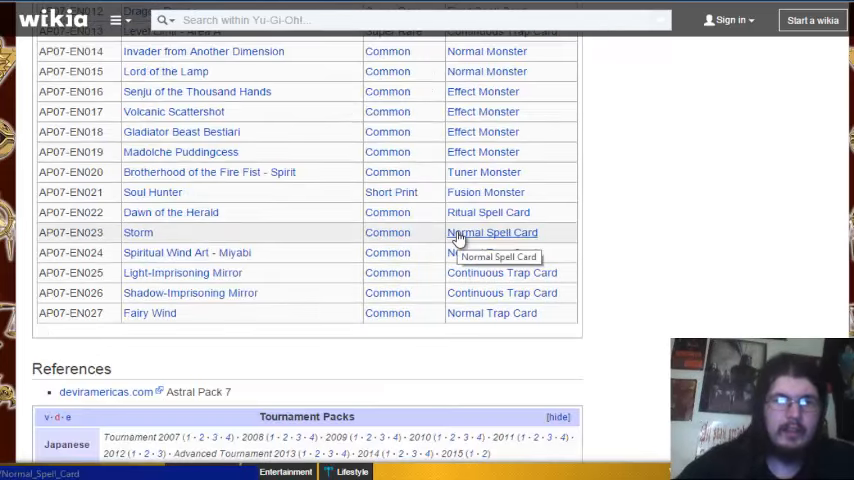
pyautogui.moveTo(578, 270)
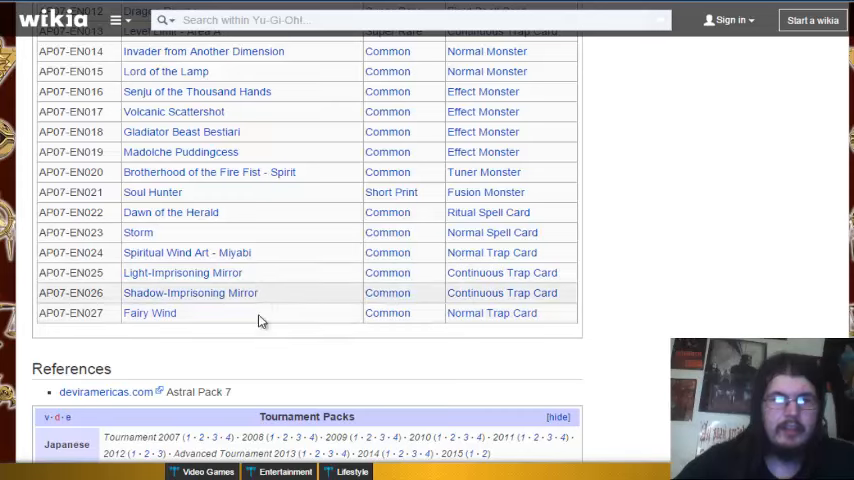
pyautogui.moveTo(196, 292)
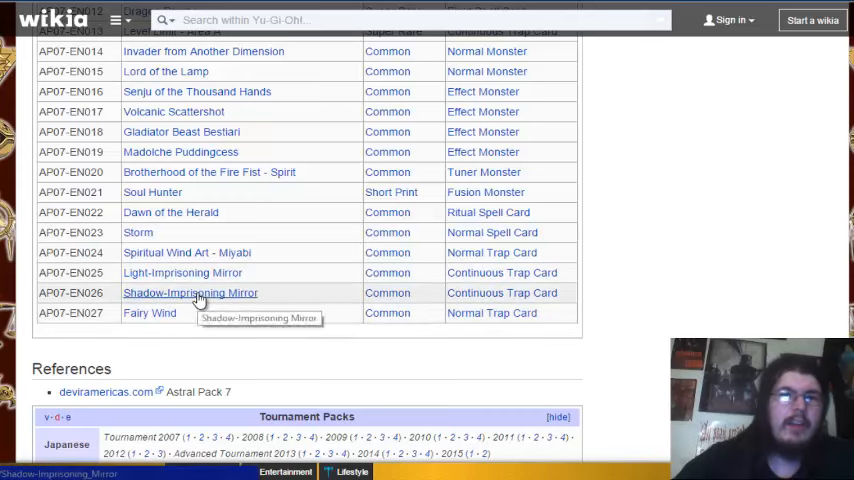
pyautogui.scroll(3)
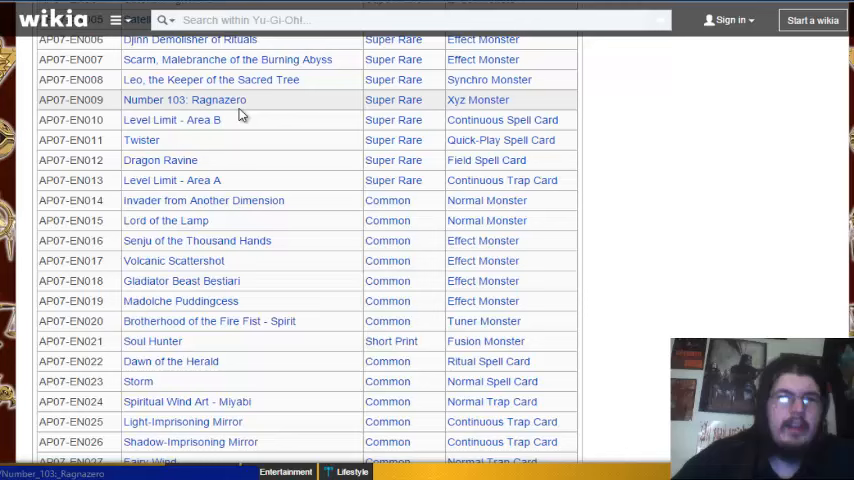
pyautogui.moveTo(230, 100)
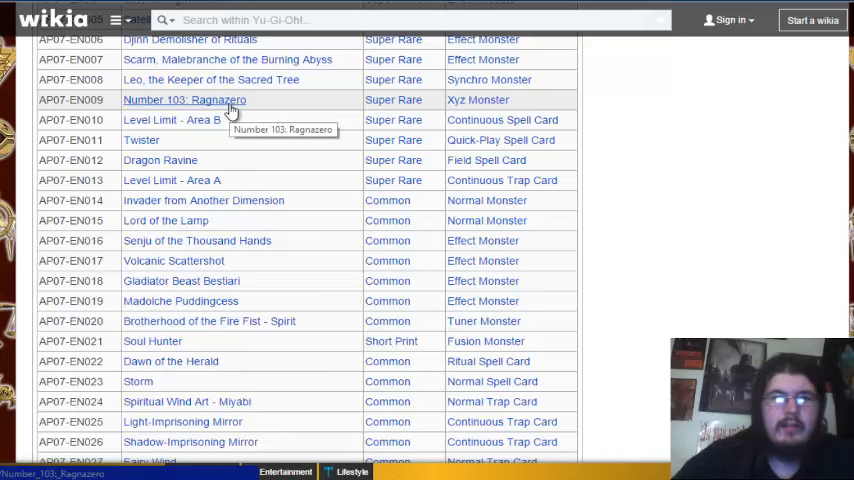
pyautogui.scroll(3)
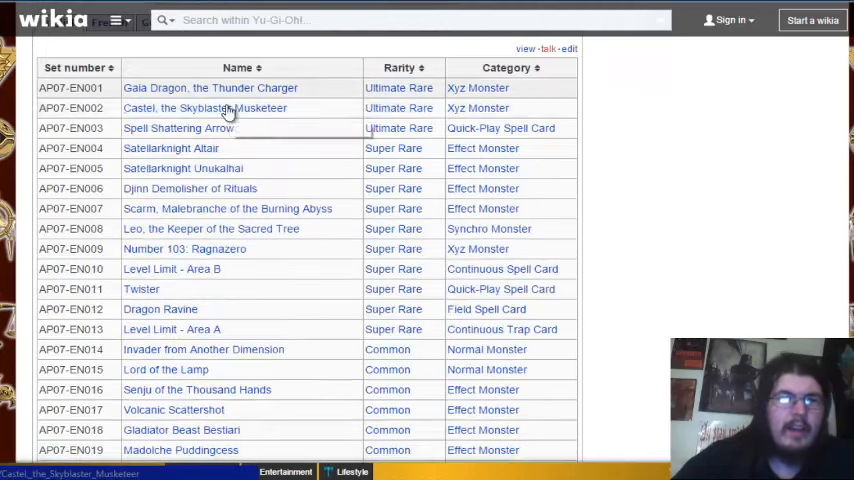
pyautogui.moveTo(204, 108)
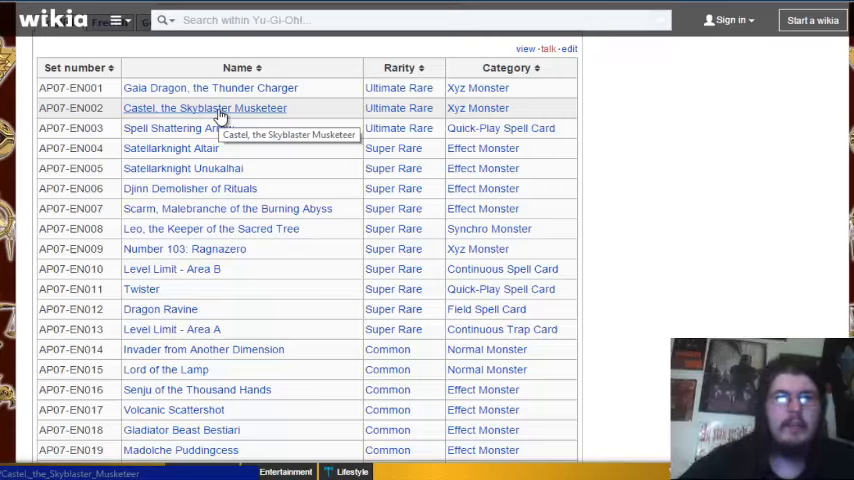
pyautogui.moveTo(344, 92)
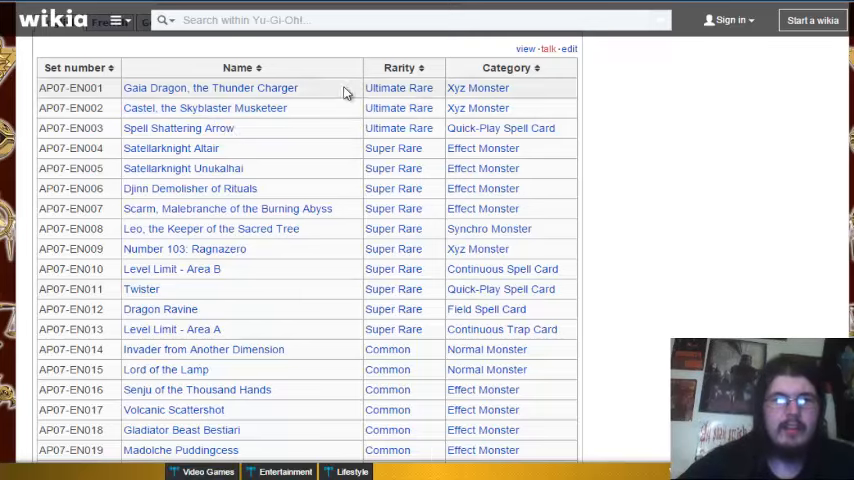
pyautogui.moveTo(224, 112)
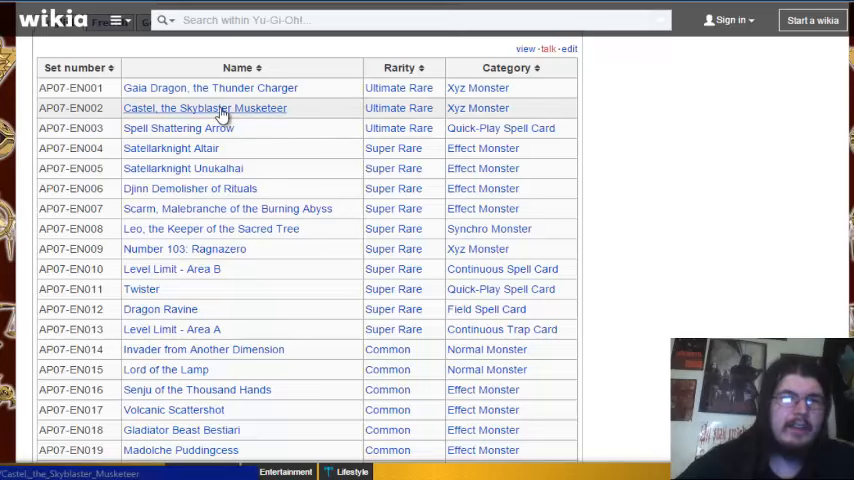
pyautogui.moveTo(204, 108)
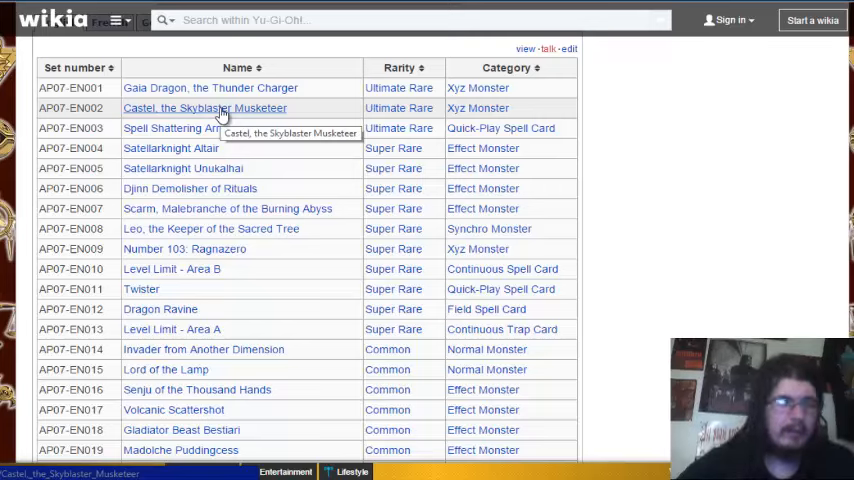
pyautogui.moveTo(144, 112)
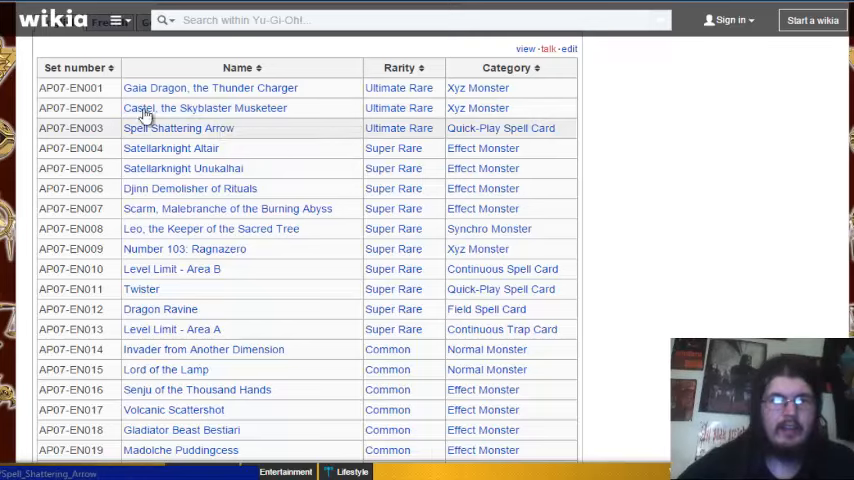
pyautogui.scroll(-3)
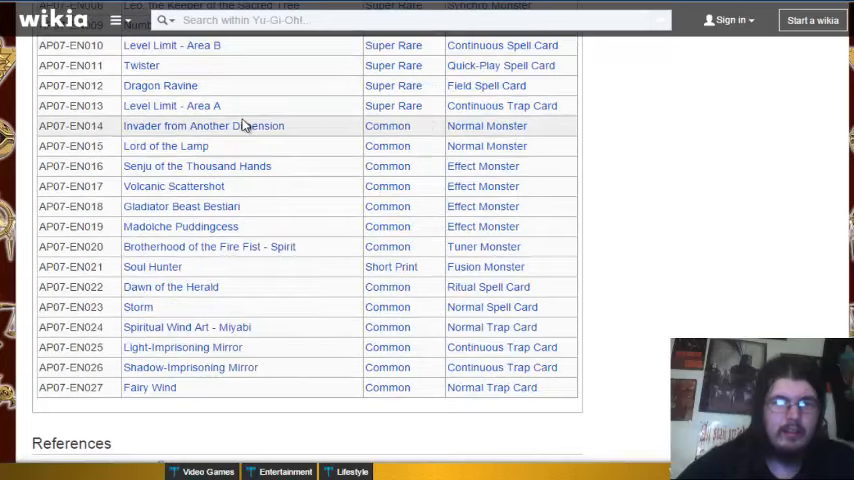
pyautogui.scroll(3)
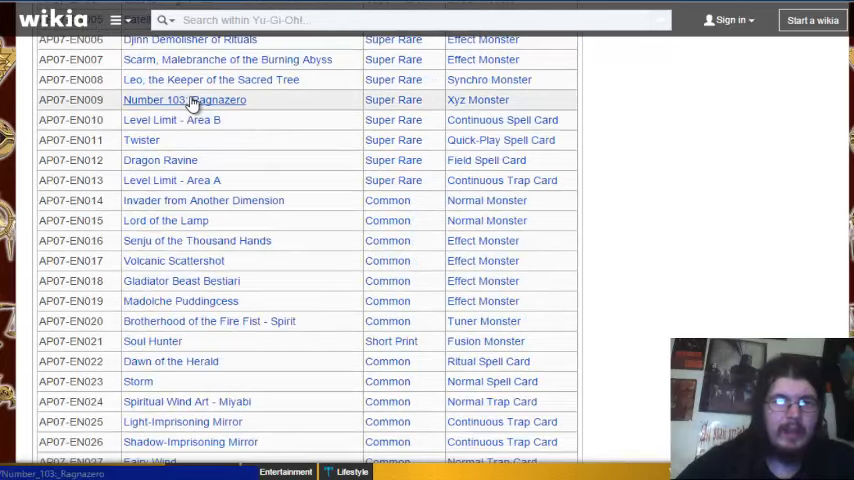
pyautogui.scroll(-3)
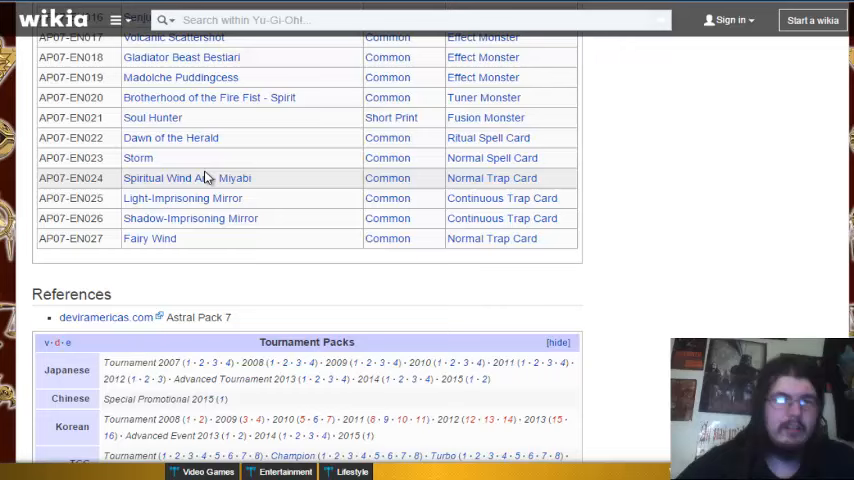
pyautogui.moveTo(190, 218)
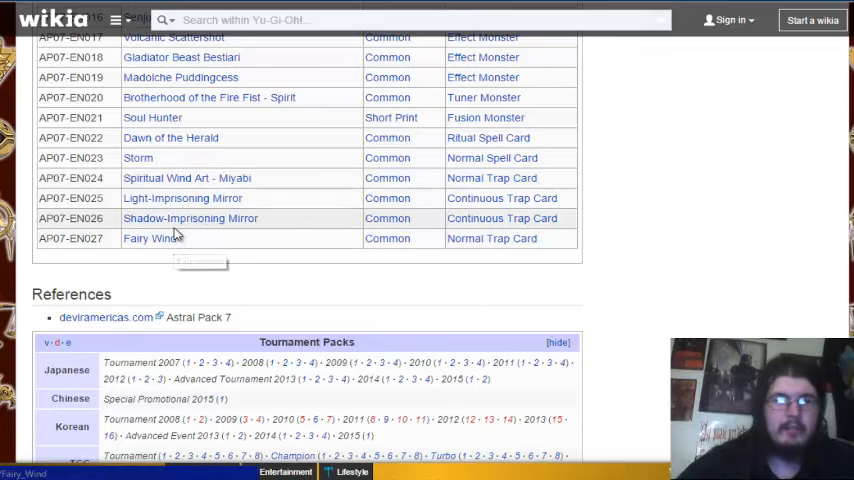
pyautogui.scroll(3)
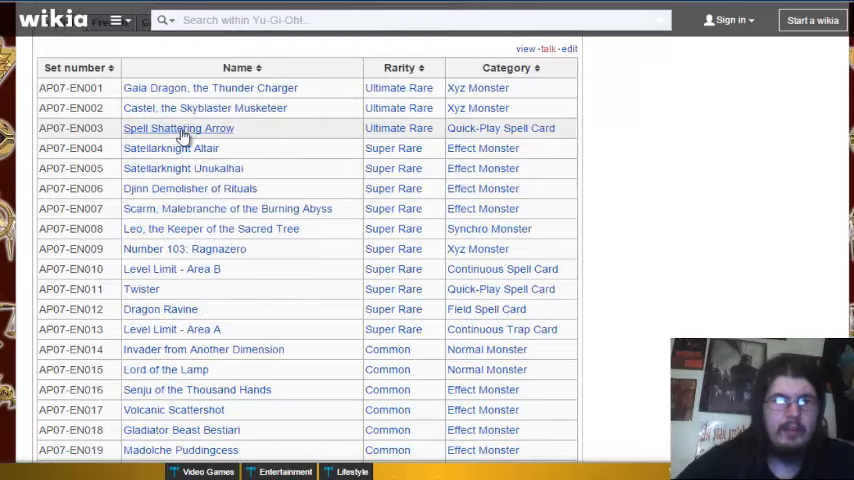